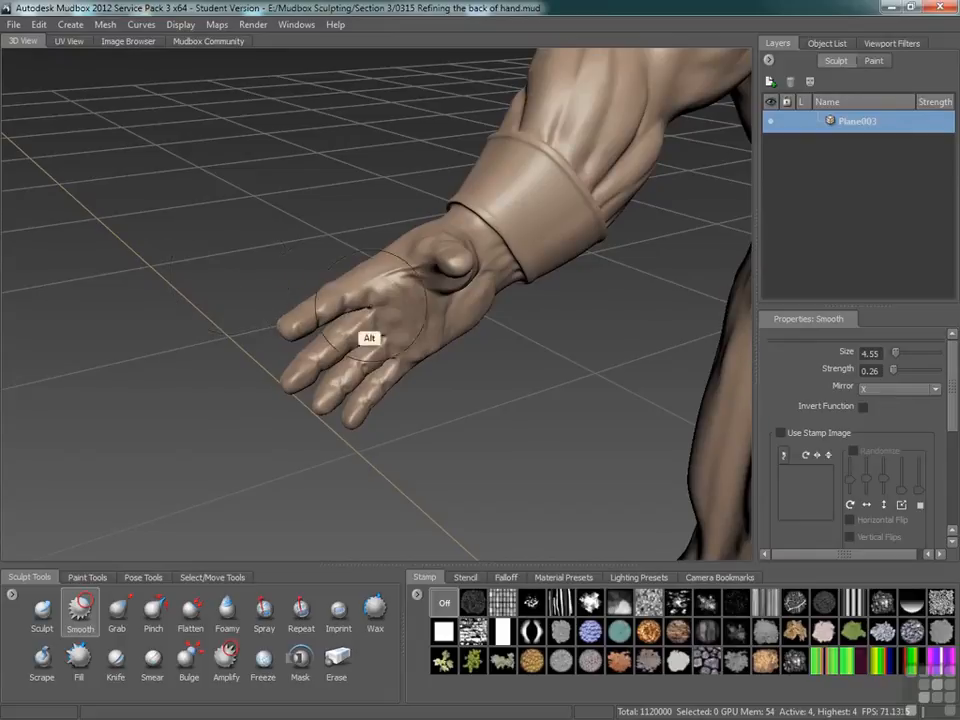
Step: Orbit to the torso and legs, build up thigh mass with Sculpt, then ready Flatten
drag(368, 338, 396, 334)
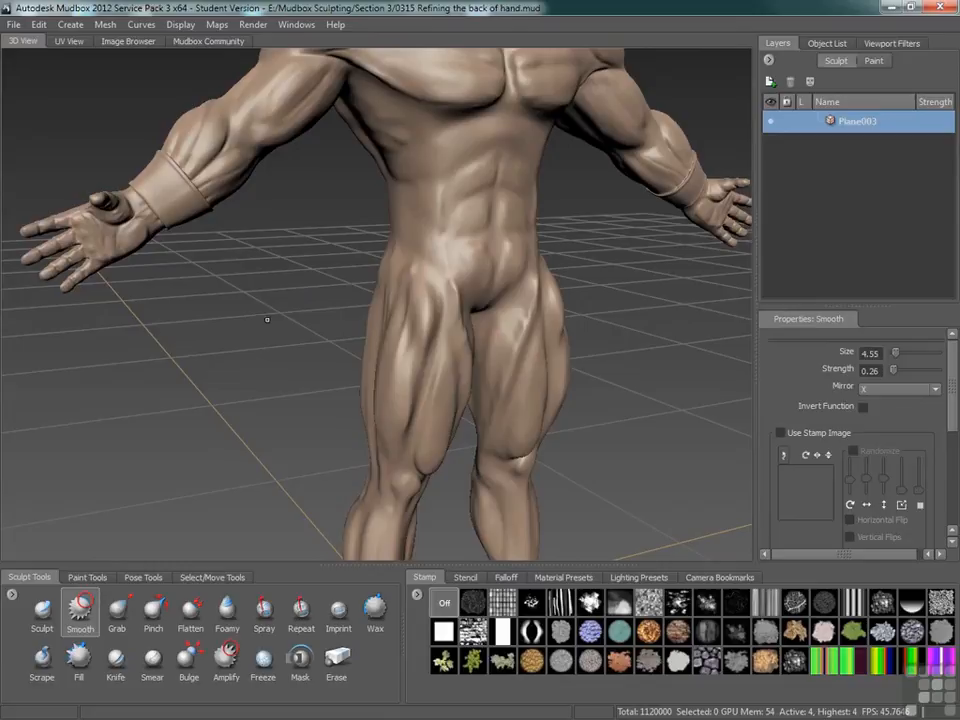
click(40, 616)
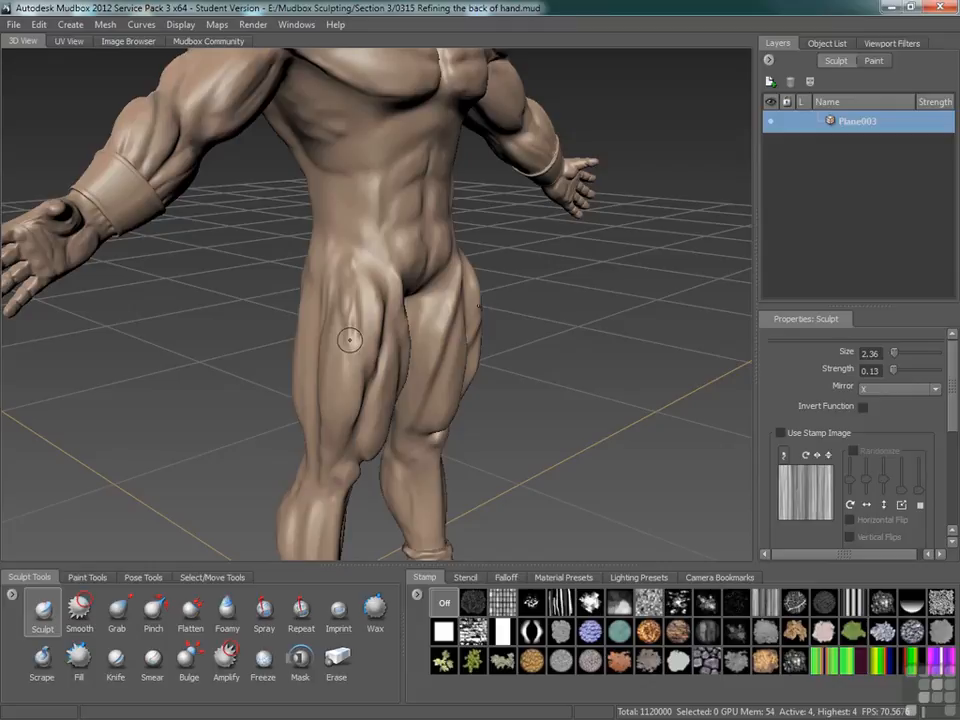
mouse_move(336, 320)
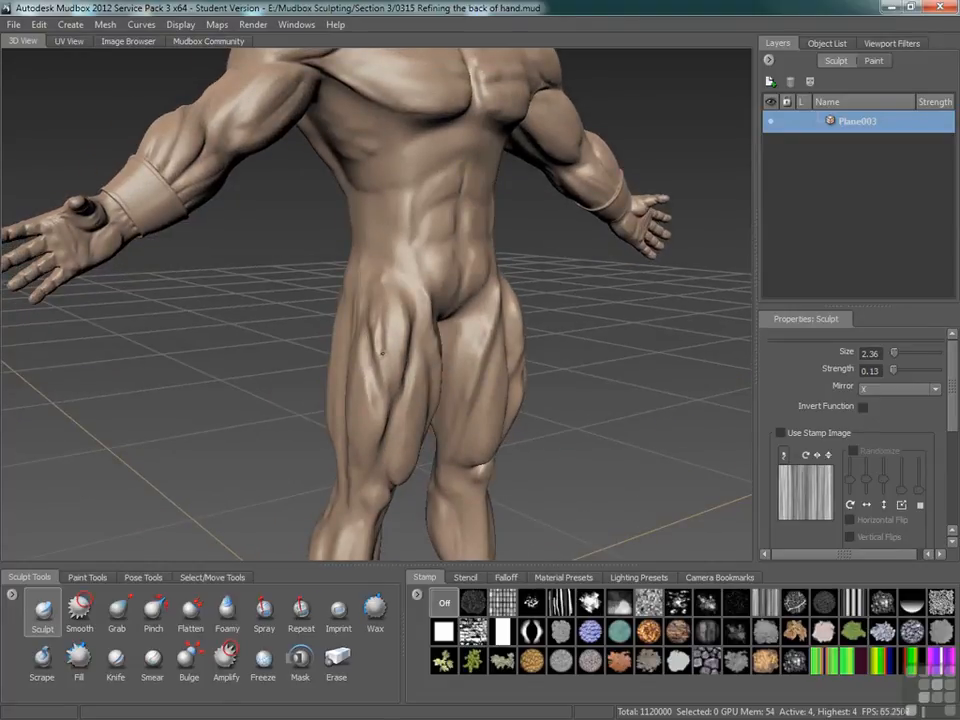
click(188, 612)
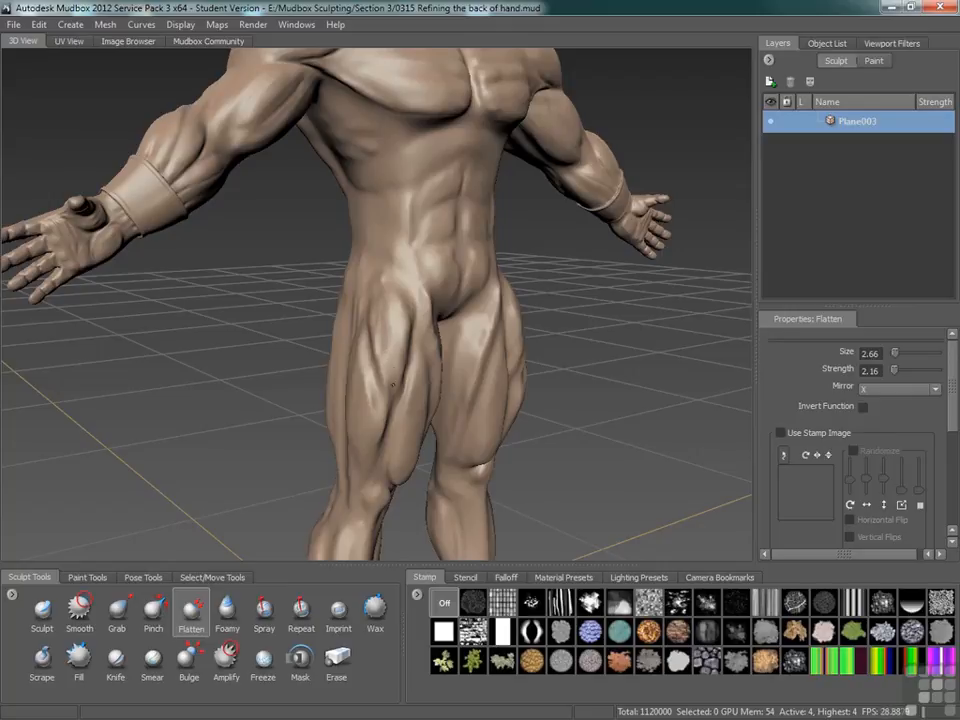
Step: Carve creases between the inner thigh muscles with Sculpt and soften them with Smooth
click(80, 612)
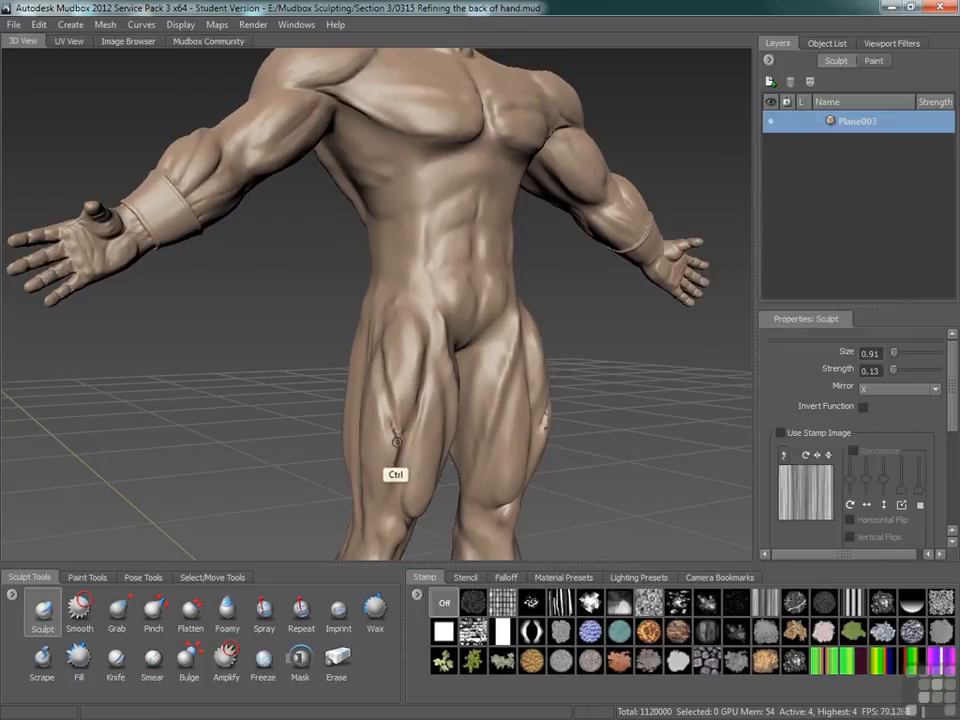
click(78, 612)
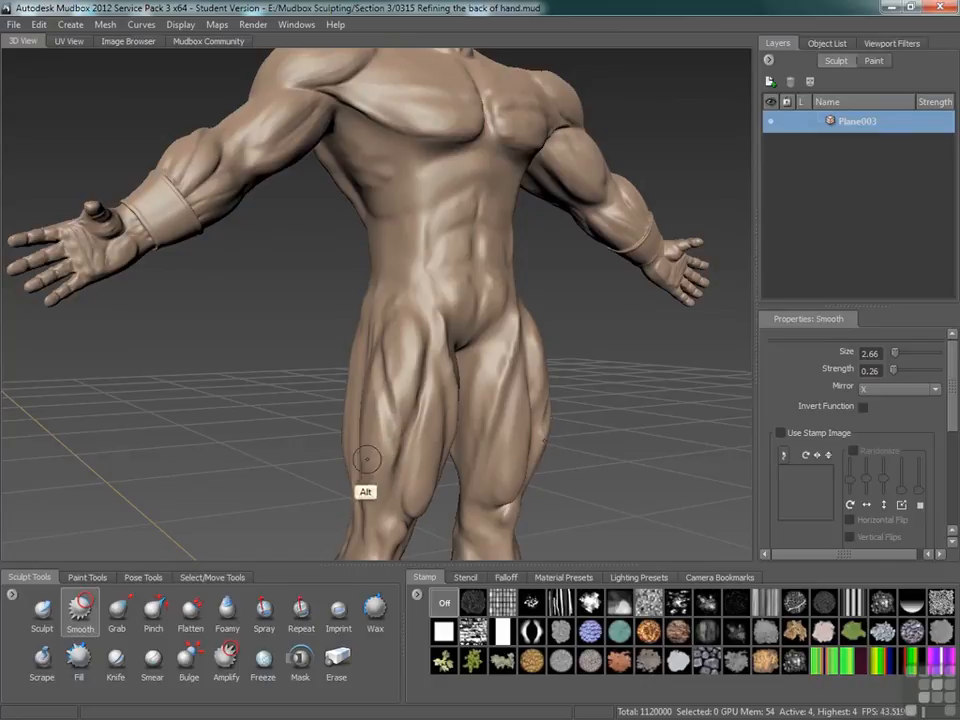
click(40, 622)
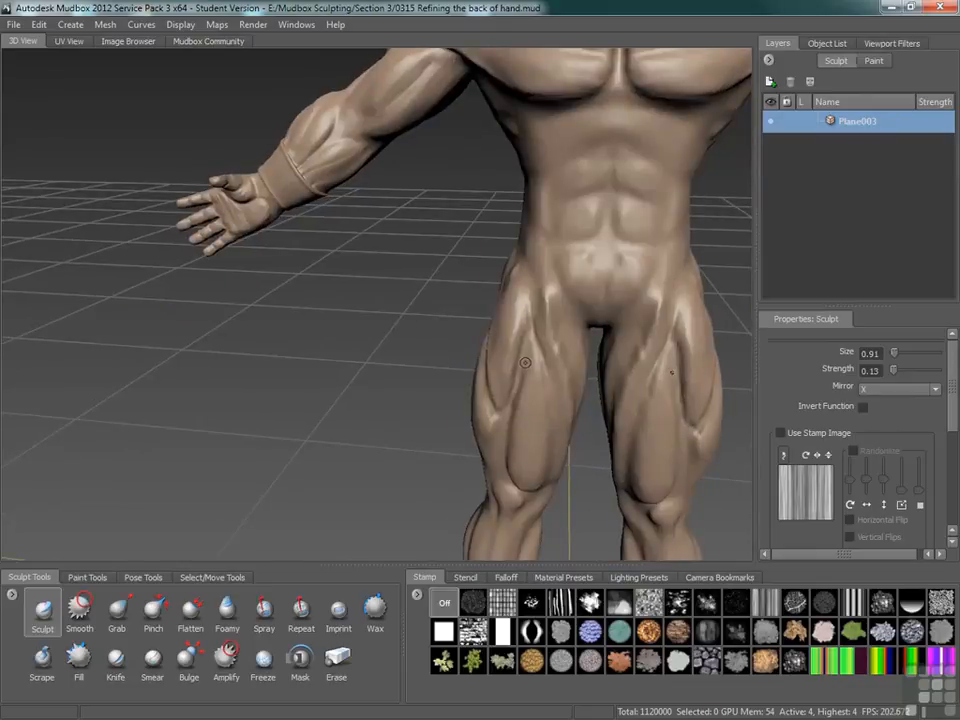
Step: Pull the upper inner thigh and groin forms into fuller shapes with the Grab tool
click(116, 614)
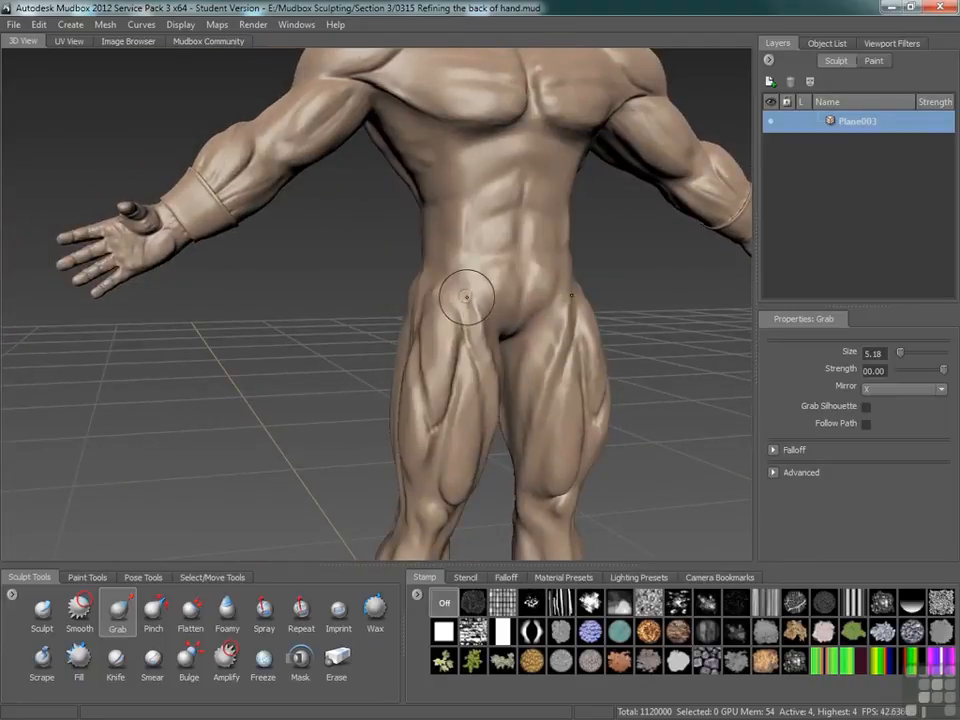
mouse_move(502, 376)
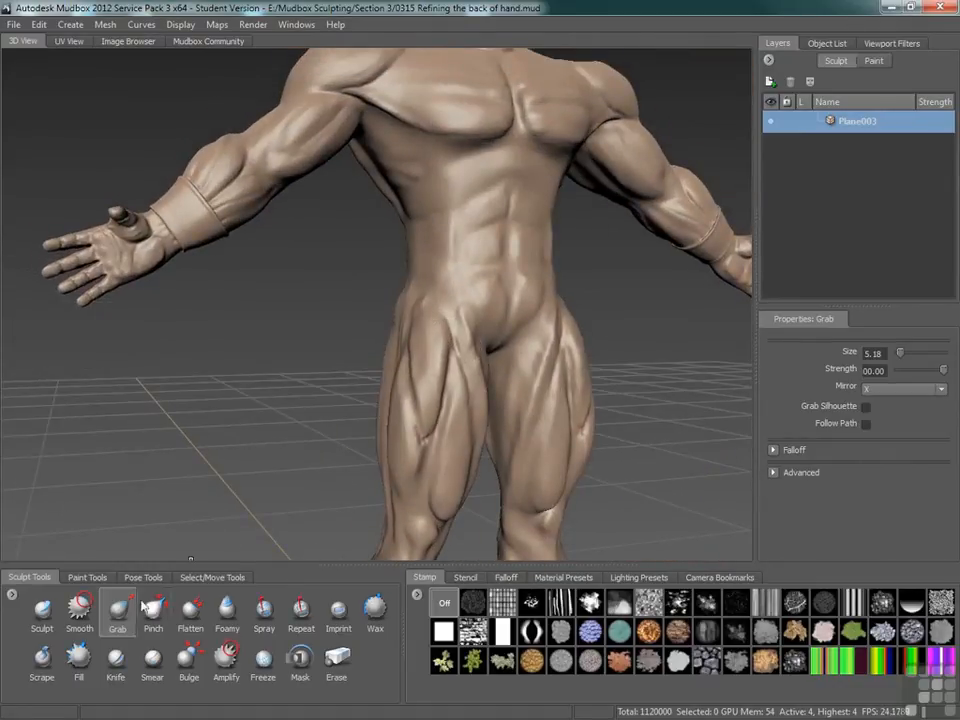
Step: Smooth the thighs, then sculpt fine striation lines across them at size 0.49
click(80, 618)
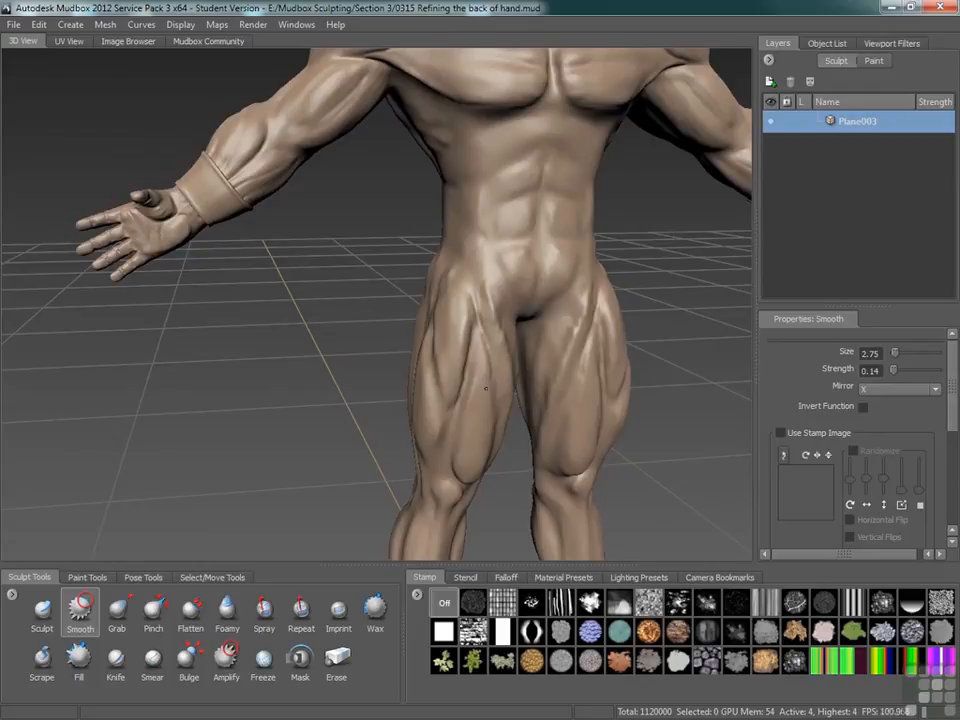
mouse_move(430, 428)
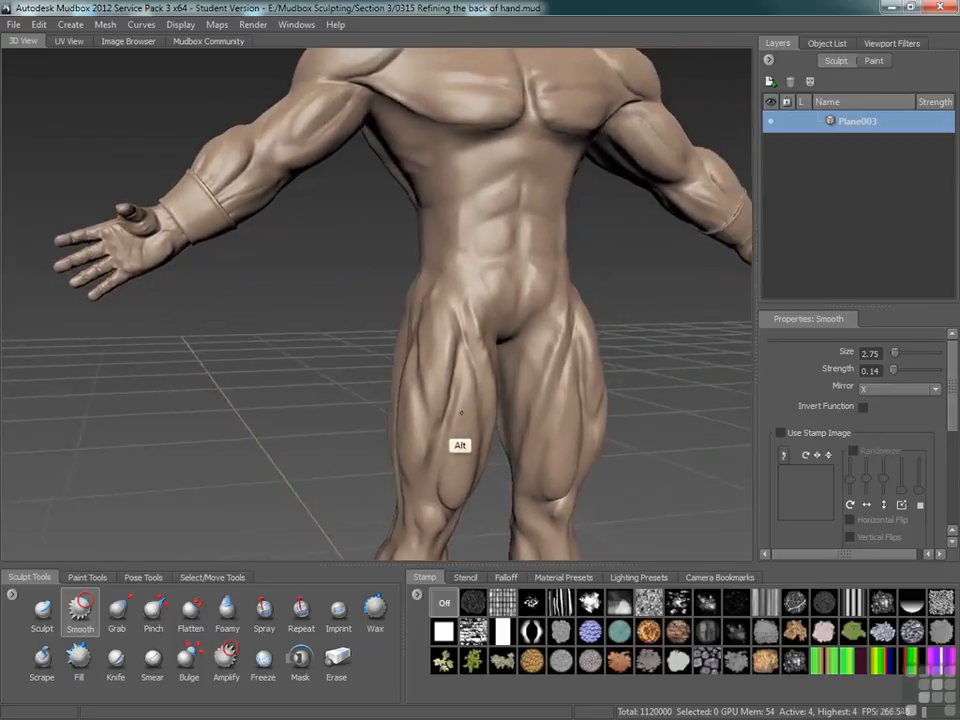
click(42, 616)
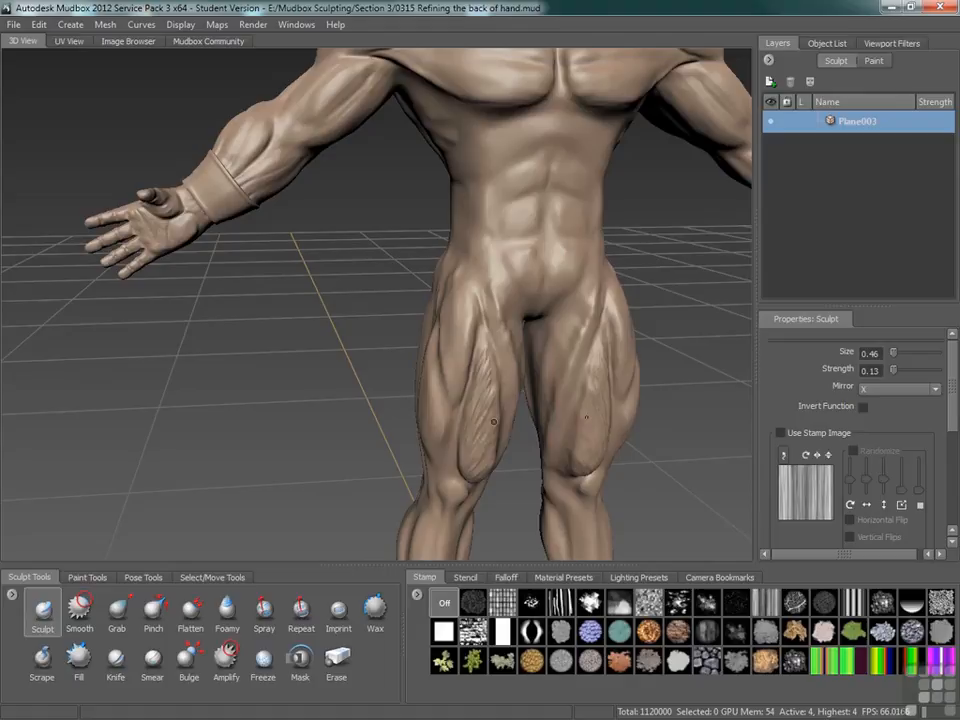
Step: Lightly smooth the thigh striations at low strength so they read subtly
click(80, 616)
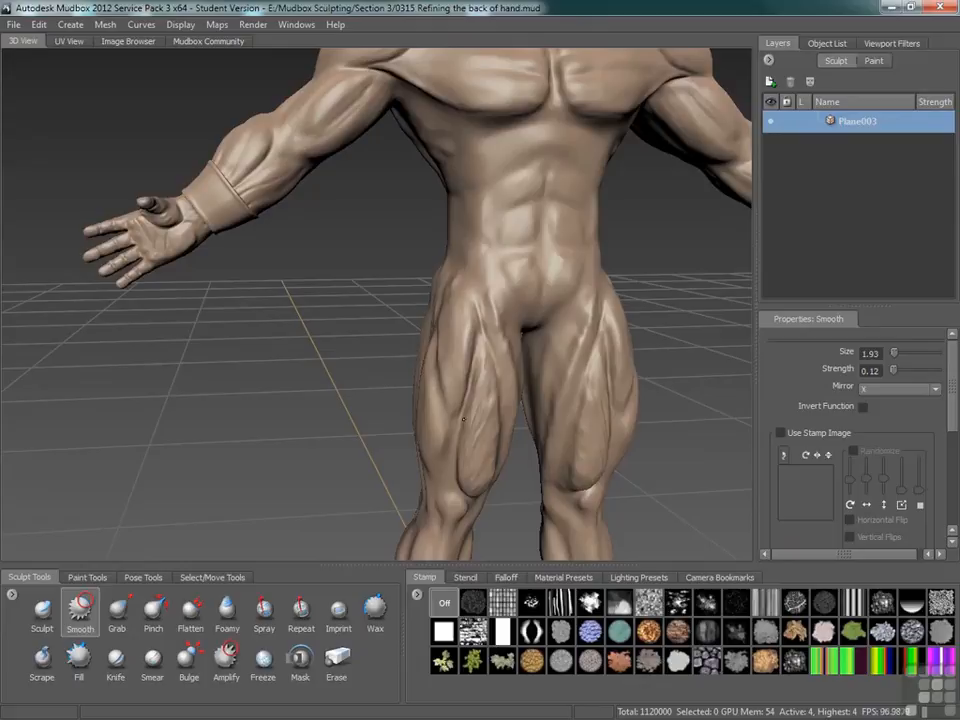
mouse_move(472, 428)
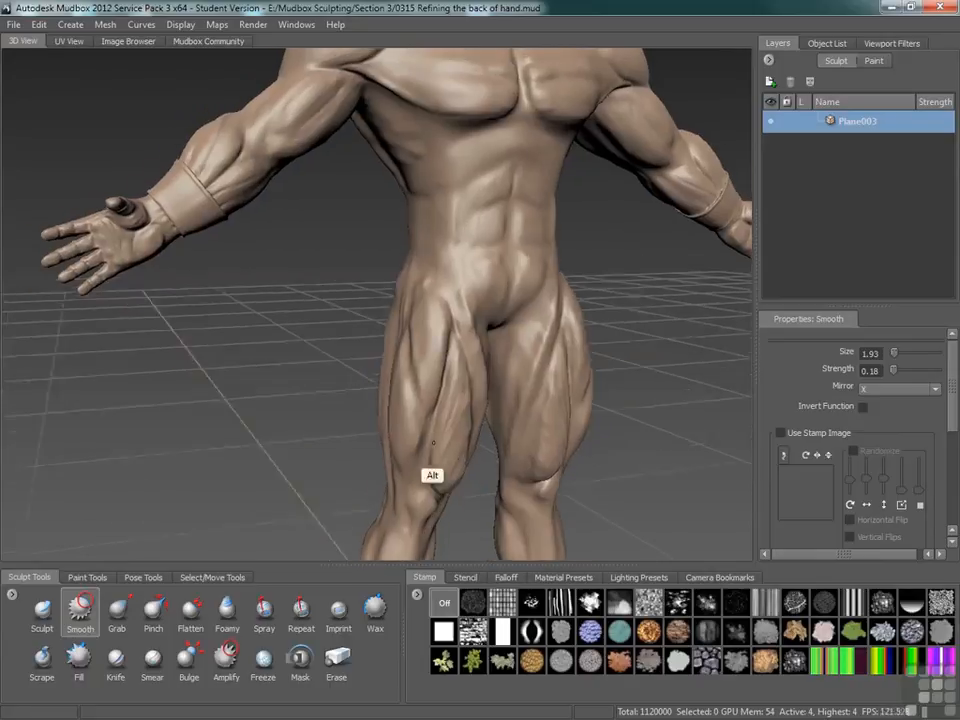
Step: Sculpt deeper separations around the knees and lower thighs, then begin smoothing them
click(44, 612)
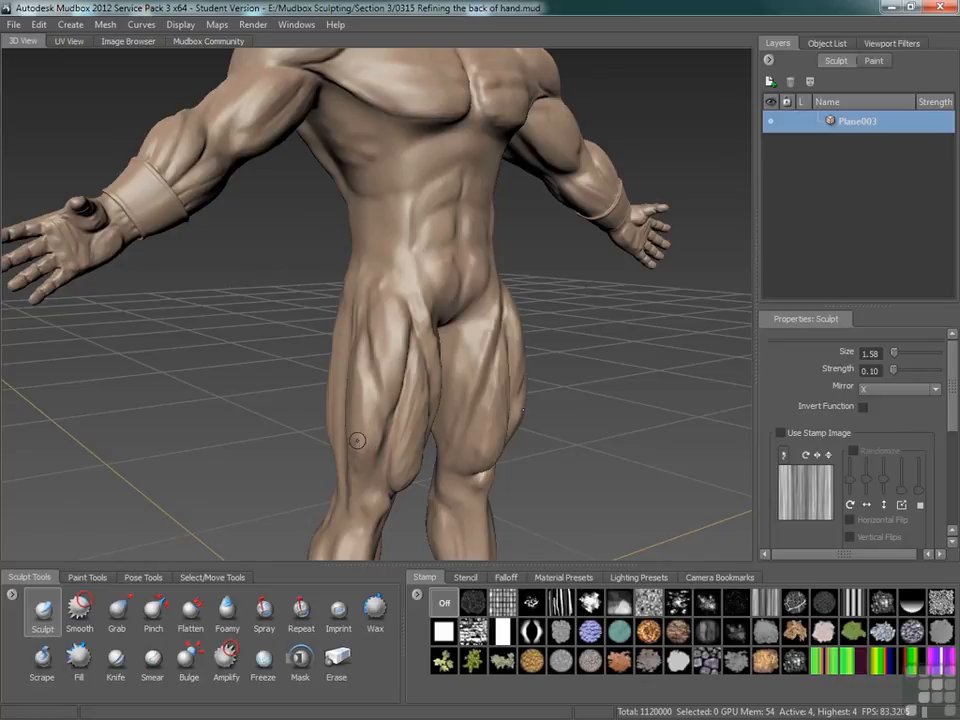
drag(356, 442, 352, 430)
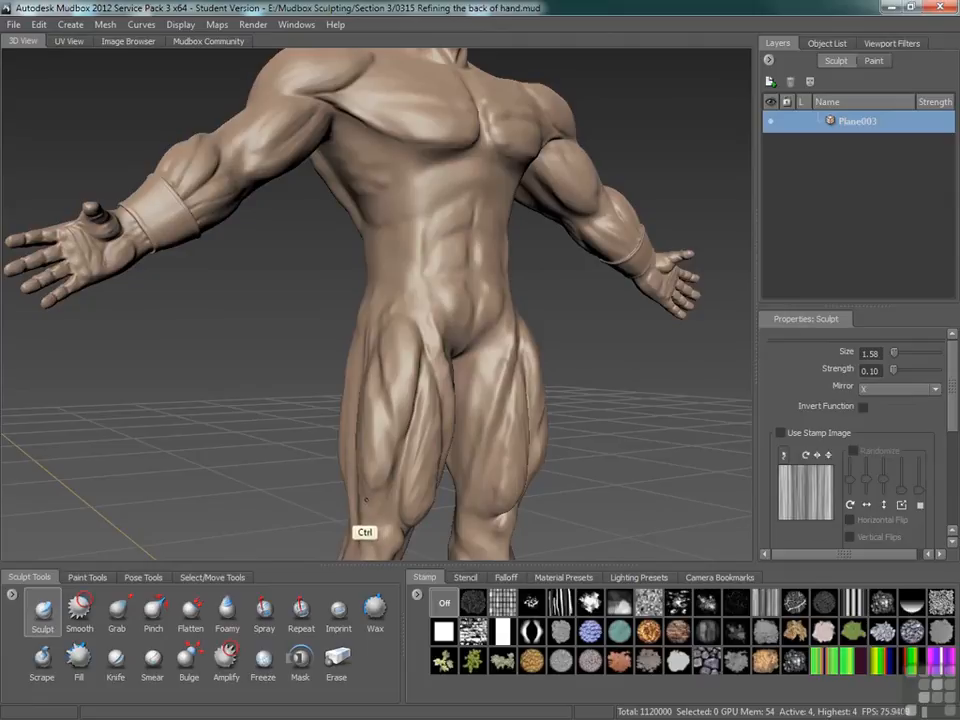
mouse_move(360, 564)
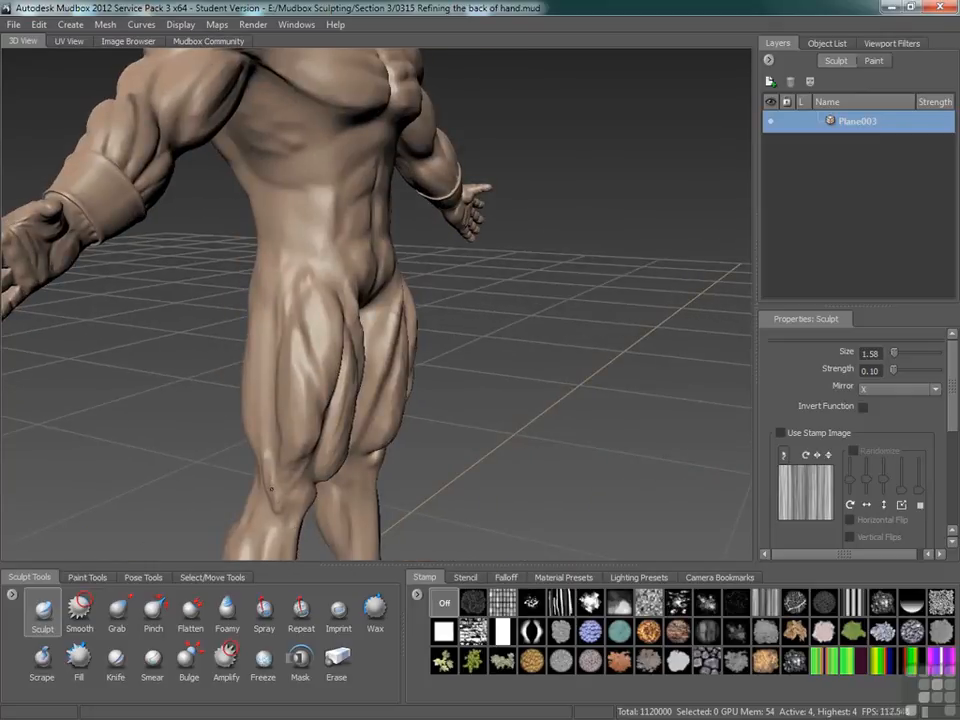
click(80, 616)
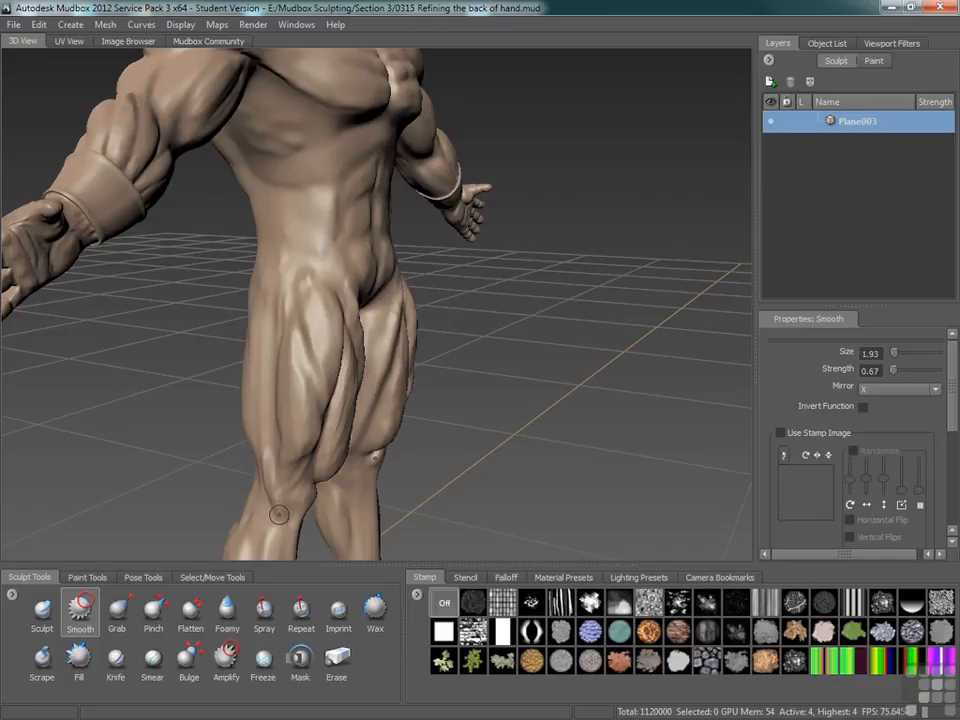
Step: Flatten the thigh muscle surfaces and pinch the creases between them into sharper lines
click(188, 612)
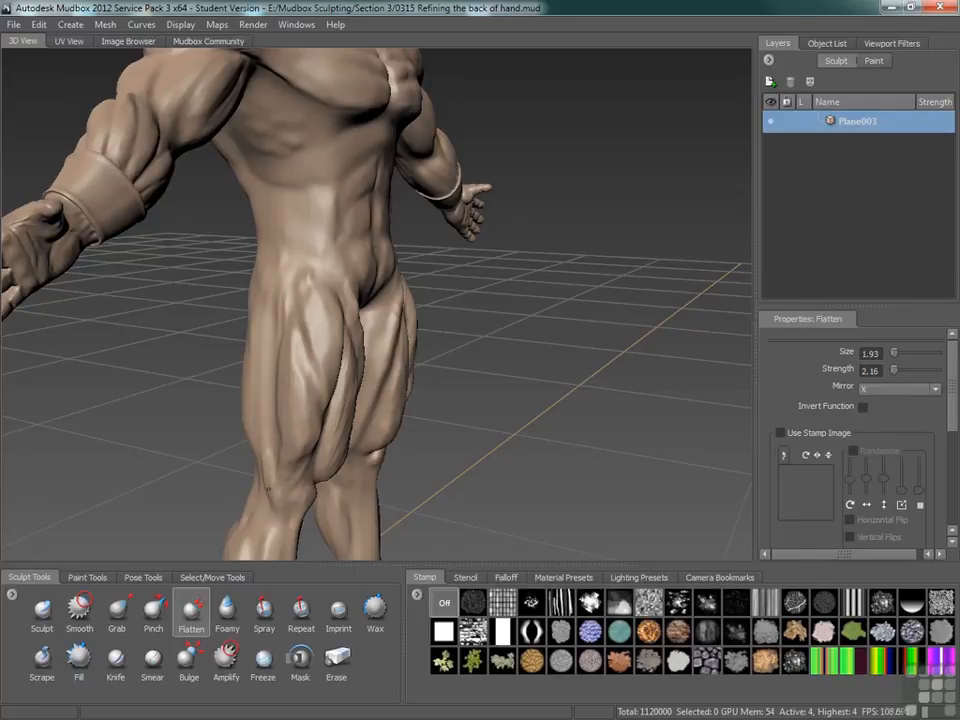
click(156, 616)
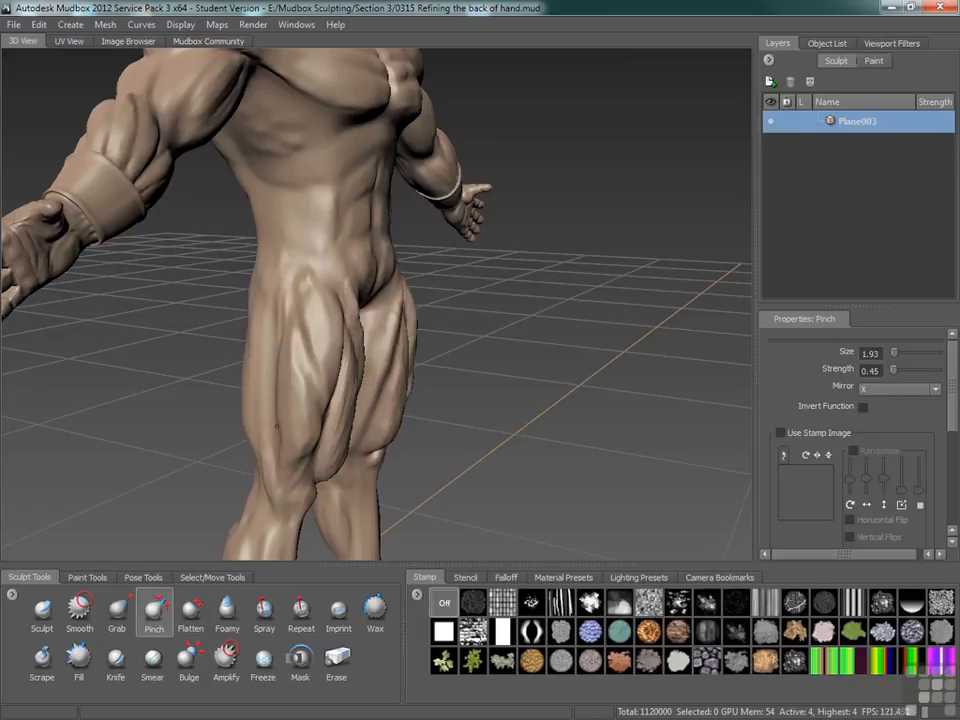
mouse_move(276, 360)
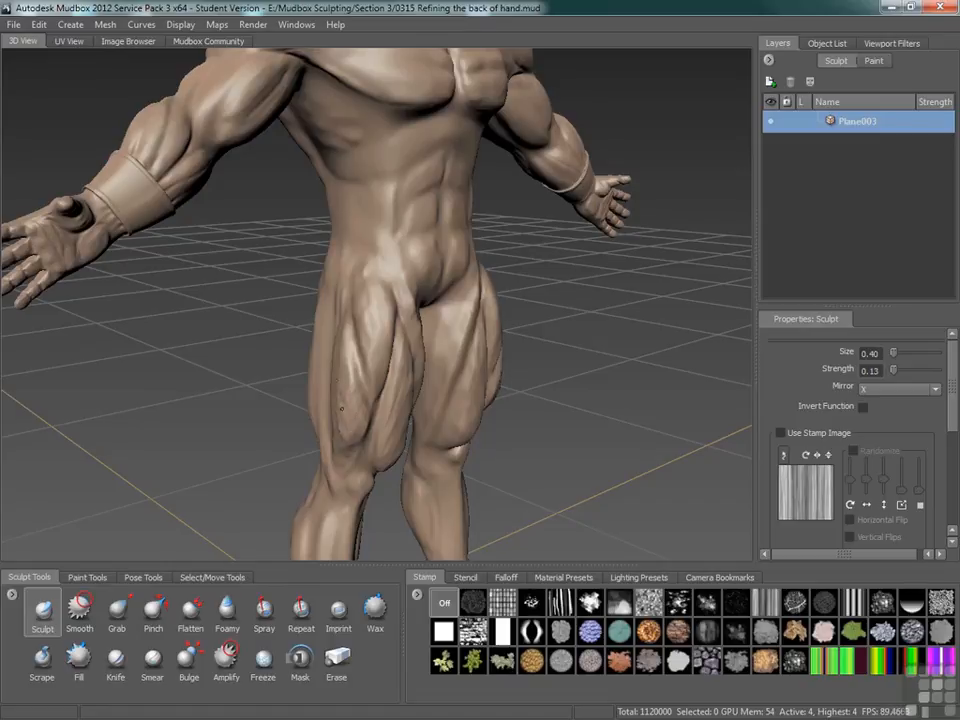
mouse_move(372, 374)
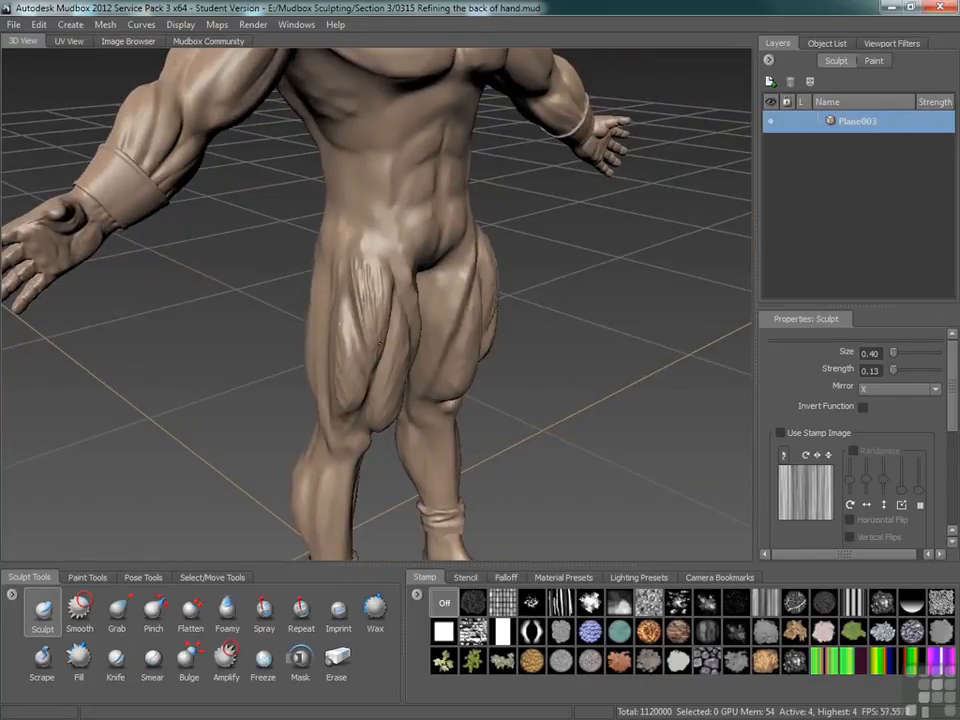
Step: Add volume to the thighs from a front view, then soften the result with Smooth
click(76, 618)
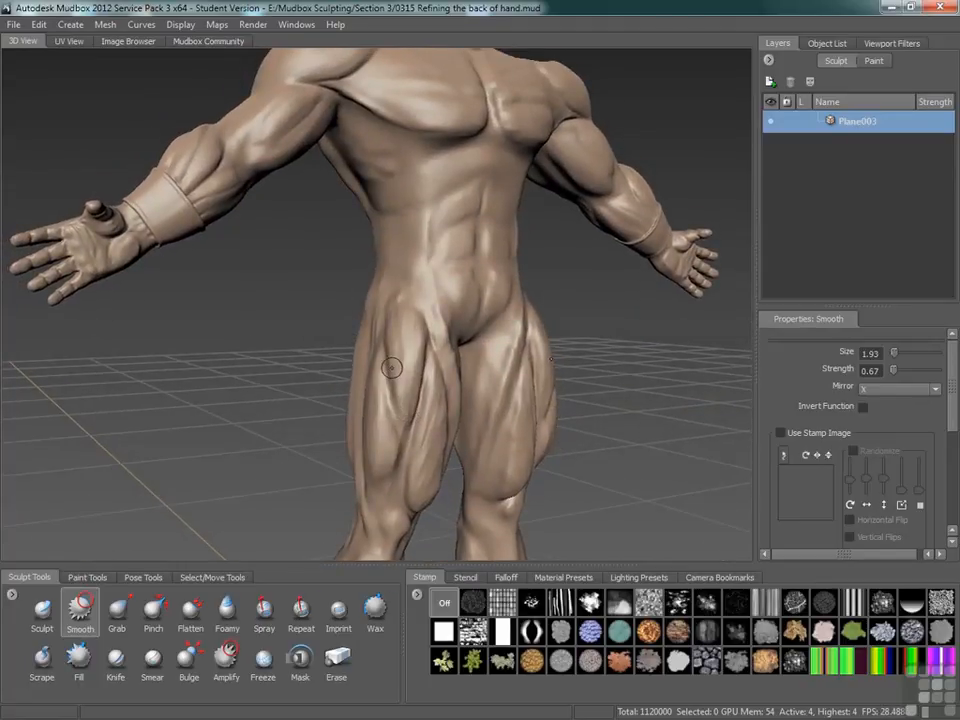
Step: Carve grooves along the front of the thighs with Sculpt and soften them with Smooth
click(42, 616)
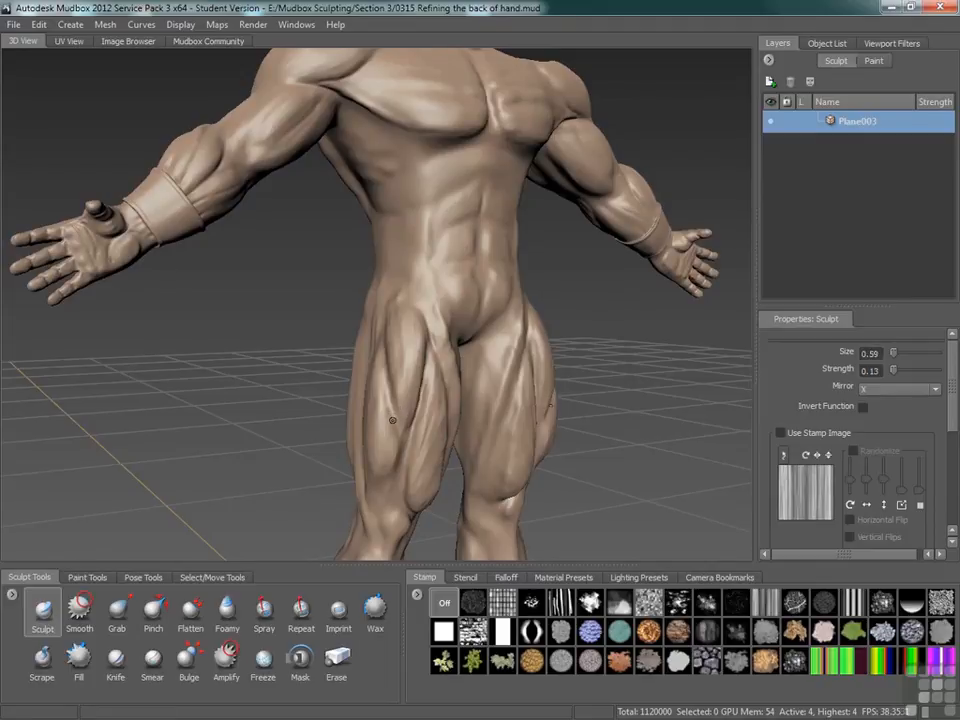
mouse_move(384, 388)
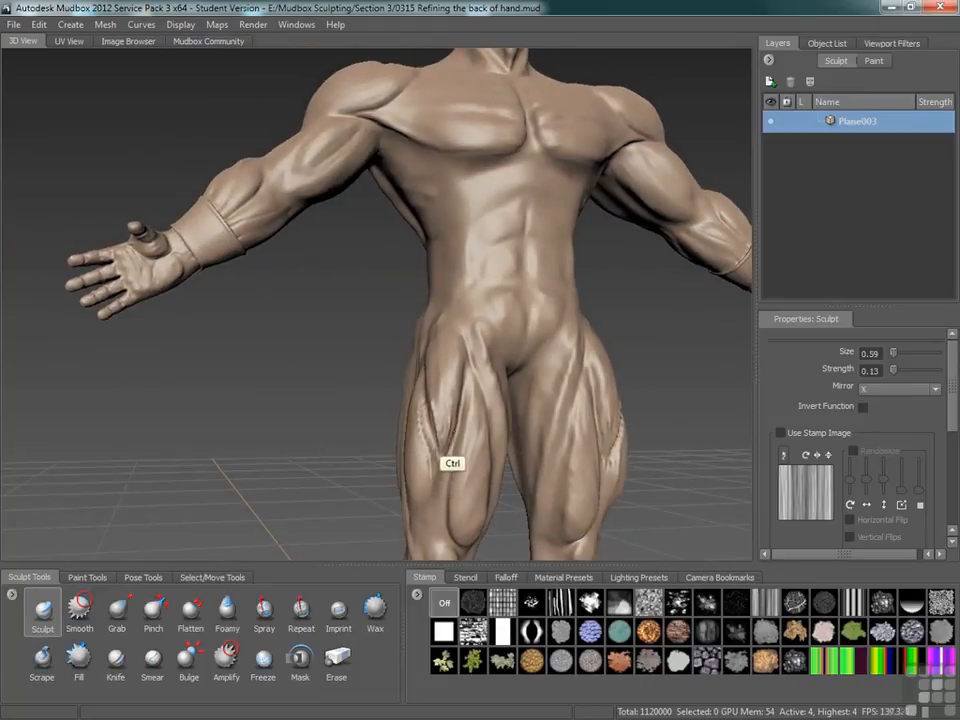
click(78, 612)
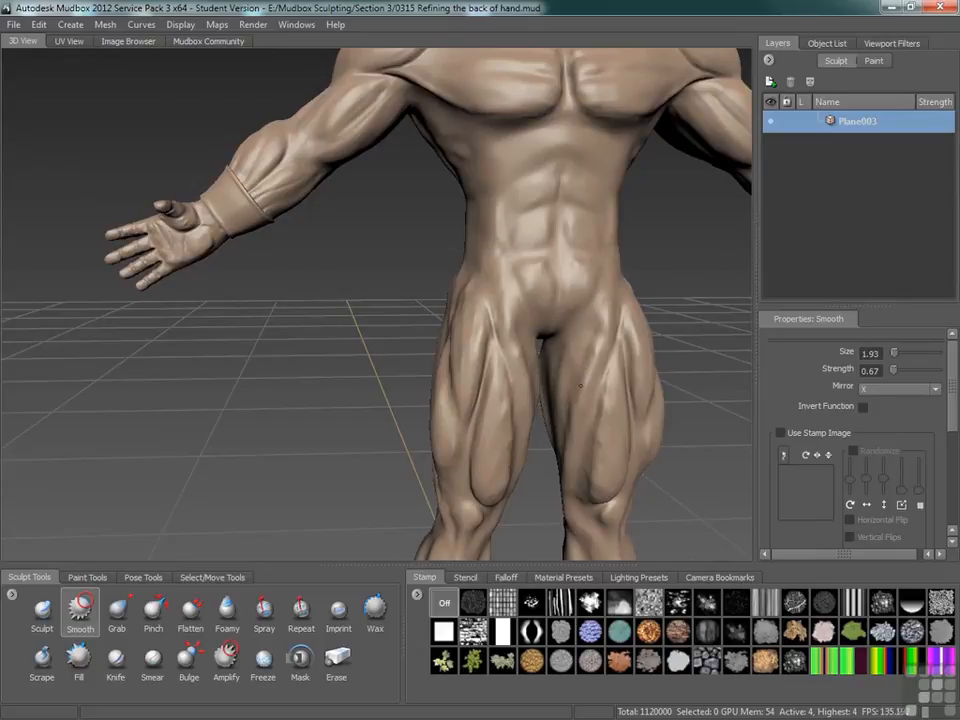
mouse_move(504, 442)
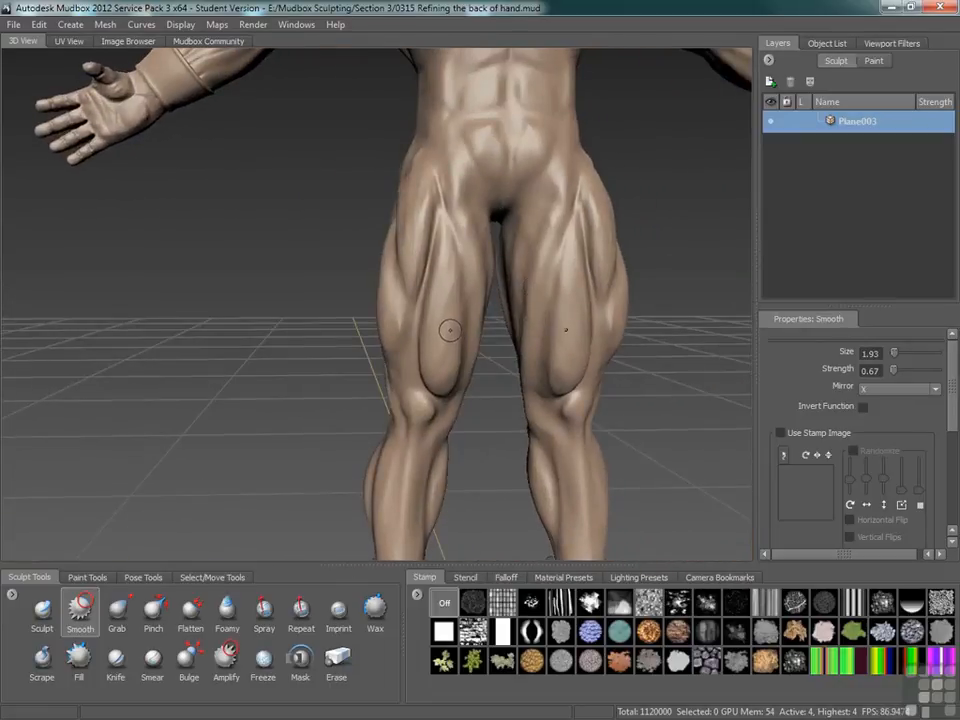
Step: Smooth the thigh muscles on both legs and return to a full-figure view
click(42, 616)
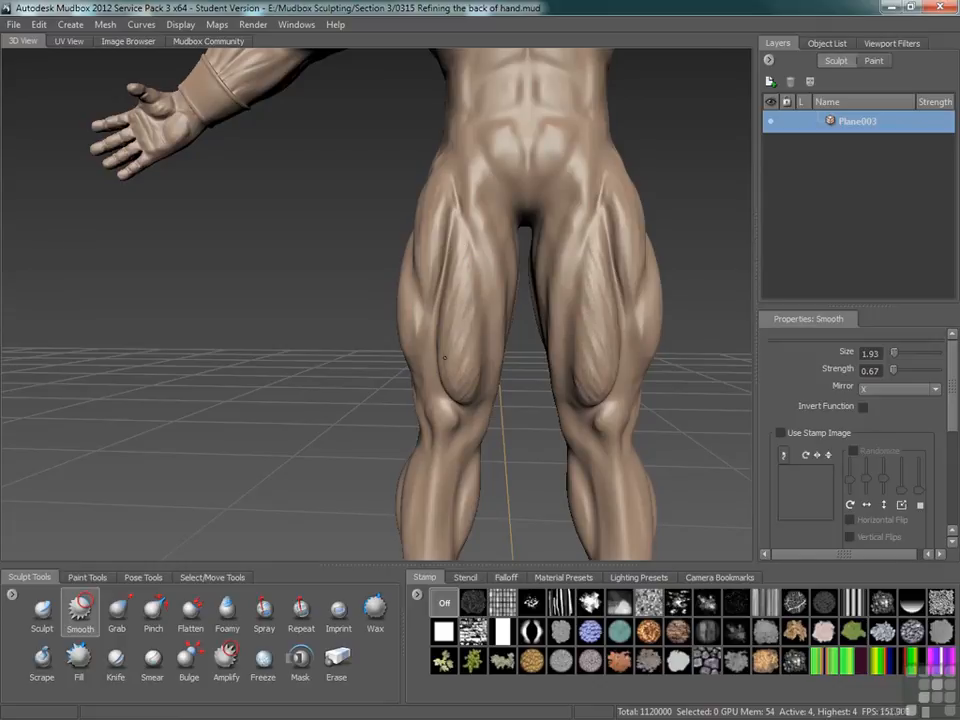
drag(444, 358, 512, 392)
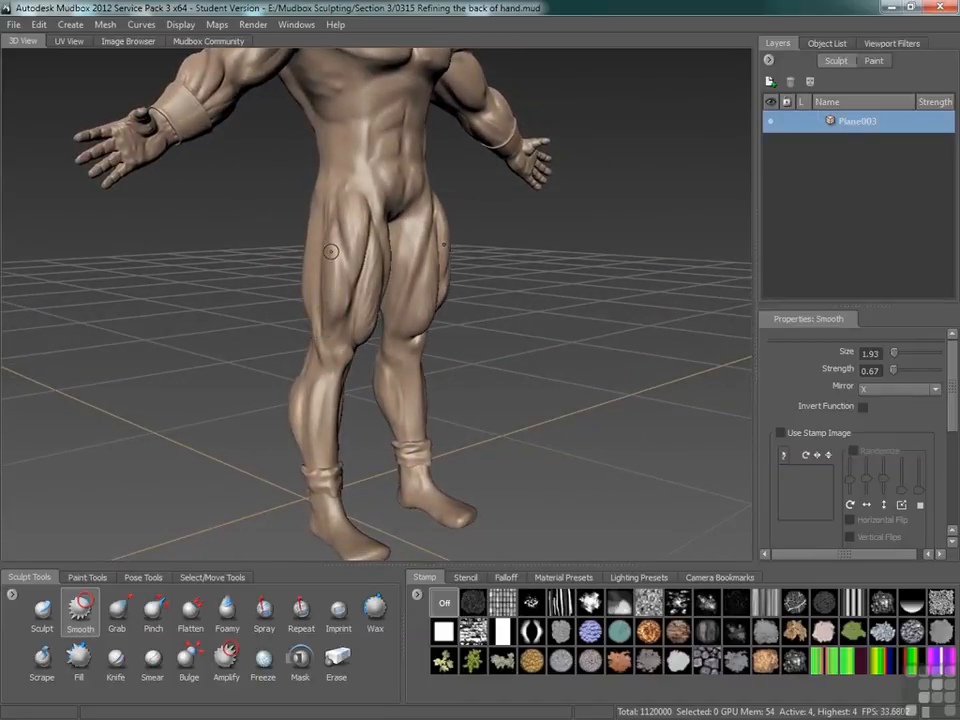
Step: Carve a thin striation groove into the upper thigh with Sculpt, then soften it with Smooth
click(42, 618)
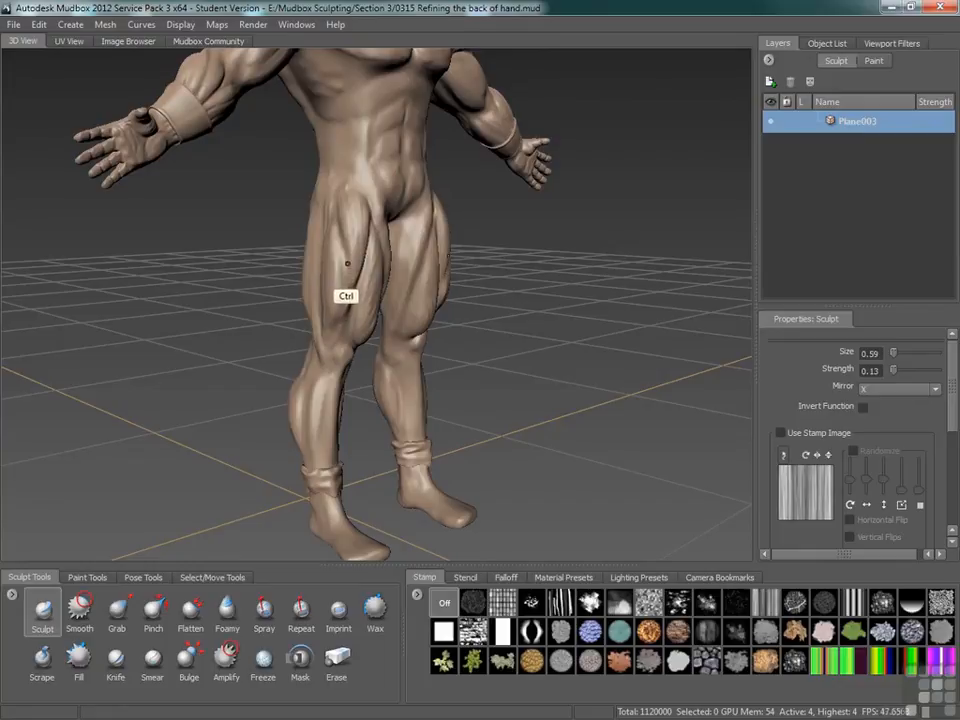
mouse_move(350, 322)
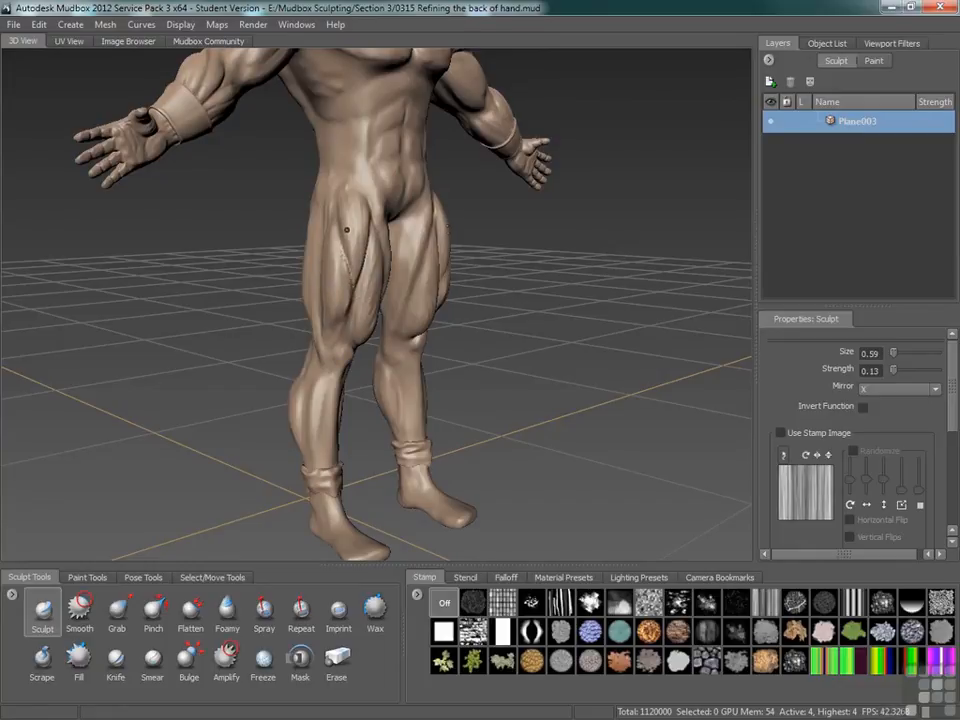
click(80, 612)
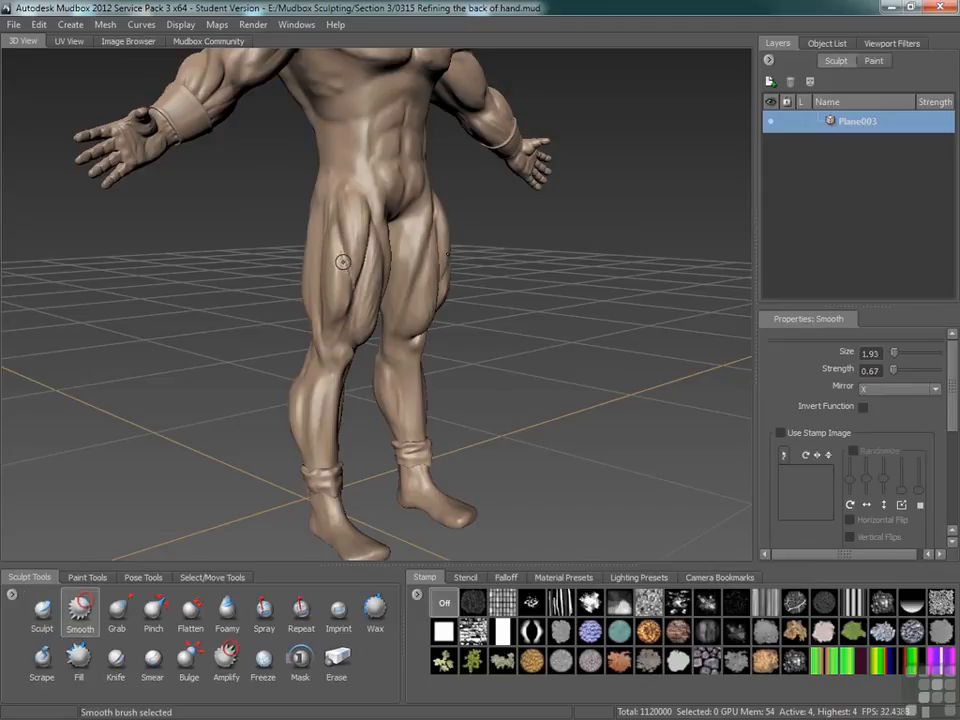